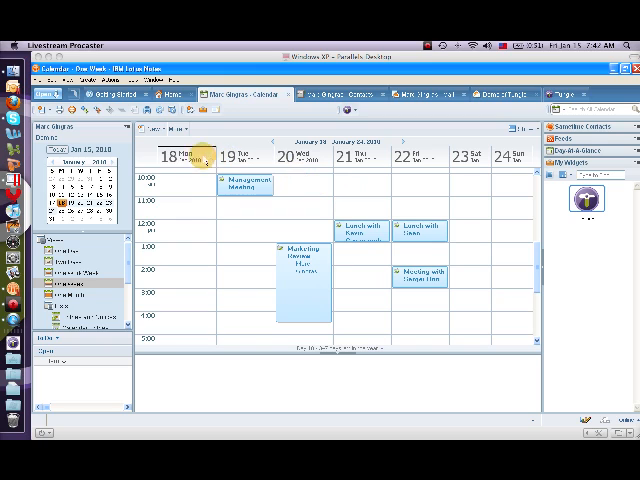
{"action": "mouse_move", "coordinate": [240, 217]}
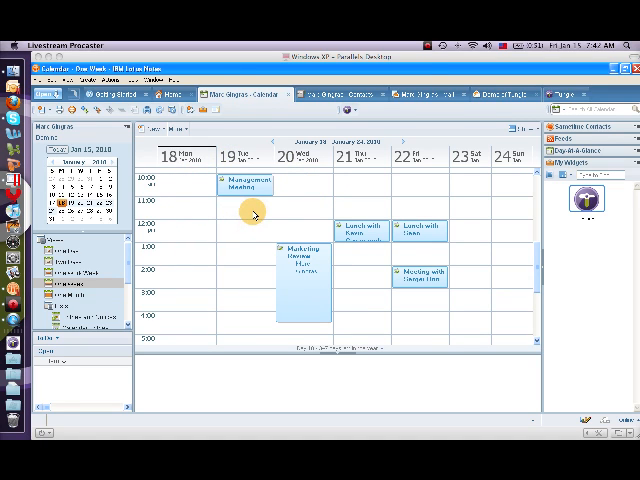
{"action": "mouse_move", "coordinate": [430, 160]}
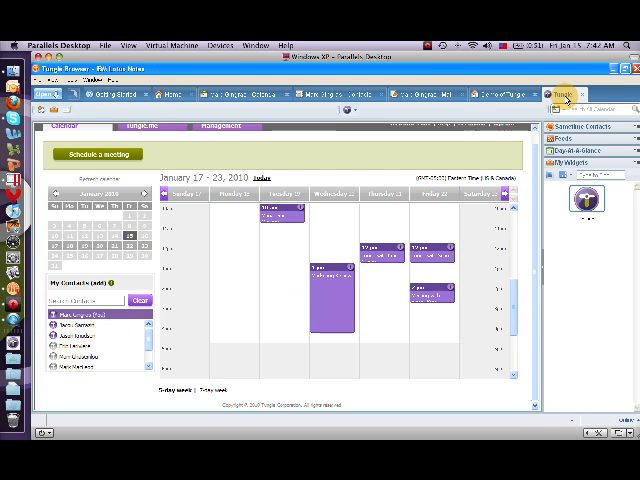
{"action": "mouse_move", "coordinate": [535, 248]}
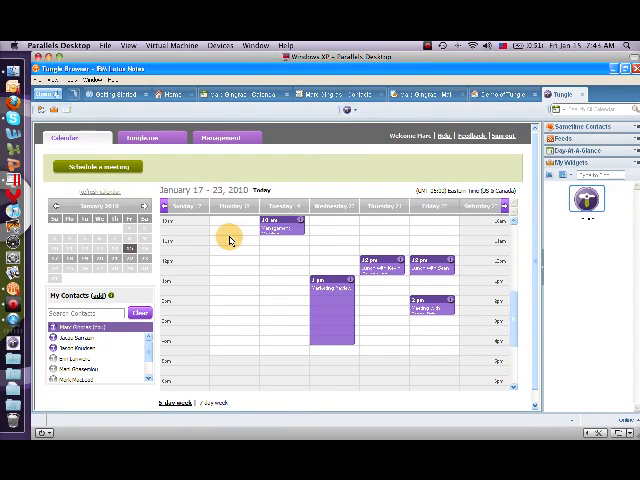
{"action": "mouse_move", "coordinate": [422, 267]}
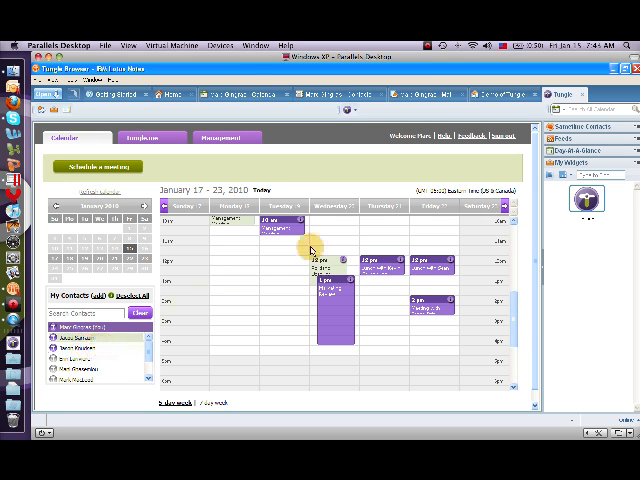
{"action": "mouse_move", "coordinate": [512, 310]}
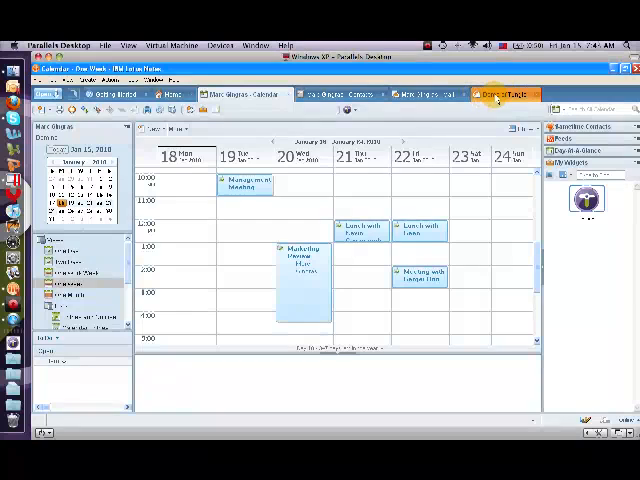
Step: Open the 'Demo of Tungle' email and launch Tungle meeting scheduling from it
{"action": "left_click", "coordinate": [498, 94]}
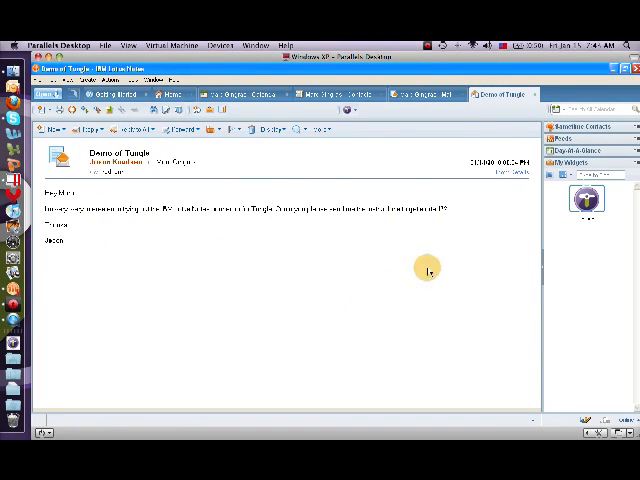
{"action": "mouse_move", "coordinate": [143, 247]}
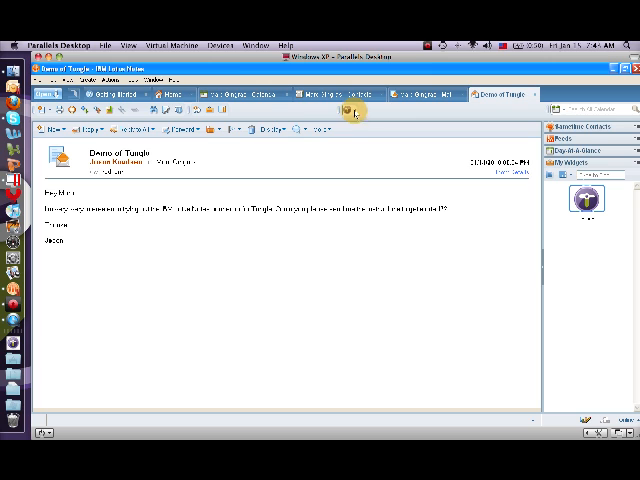
{"action": "left_click", "coordinate": [352, 95]}
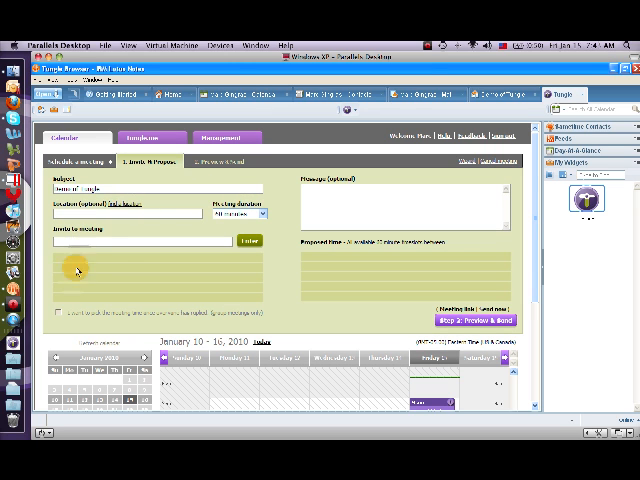
Step: Let the form fill with two invitees and move the calendar to January 17–23
{"action": "left_click", "coordinate": [250, 240]}
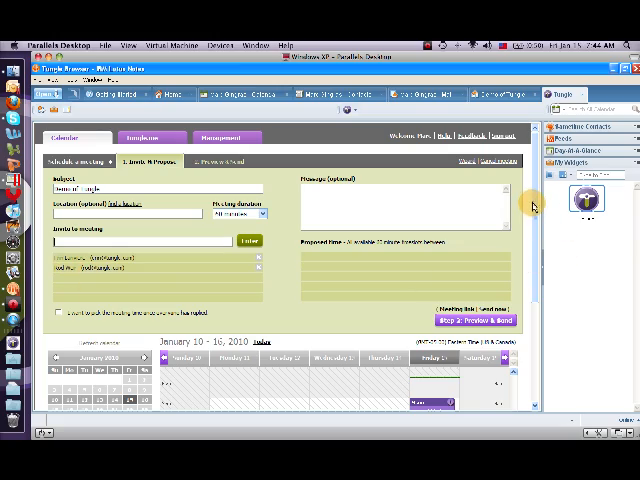
{"action": "scroll", "scroll_direction": "down", "scroll_amount": 3}
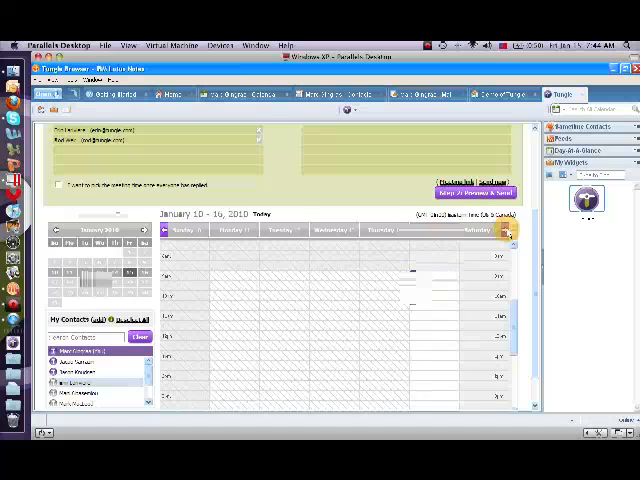
{"action": "left_click", "coordinate": [506, 231]}
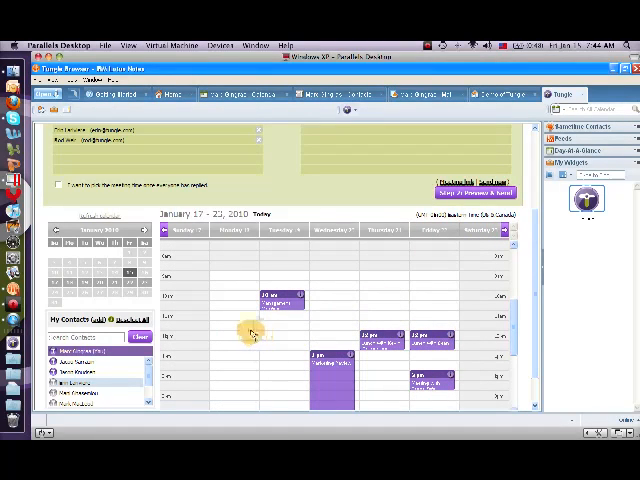